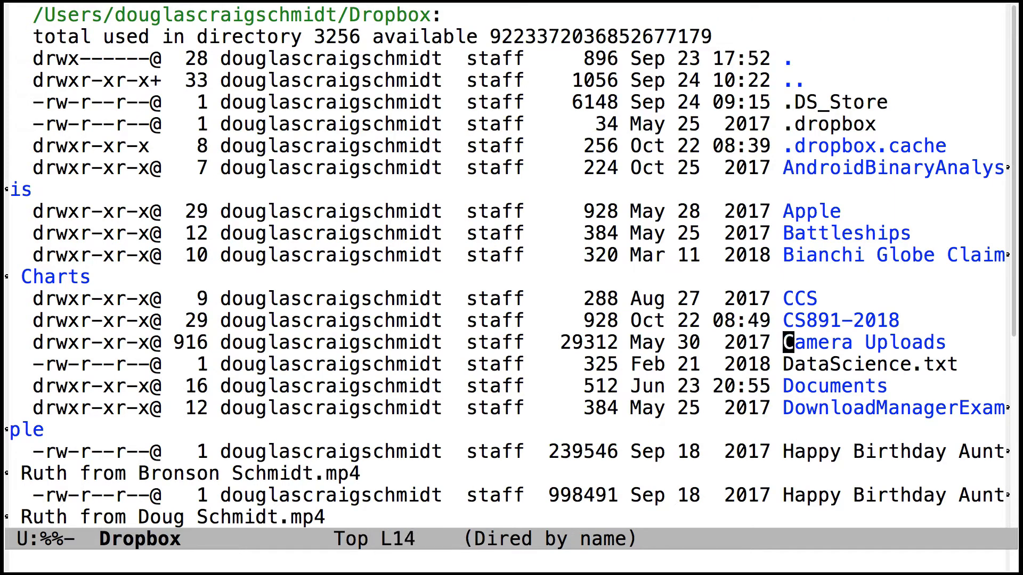
Descend in Dired from Dropbox through POSA/PalantiriSimulator to the managers/beings/parallelStreams directory
{"action": "scroll", "scroll_direction": "down", "scroll_amount": 3}
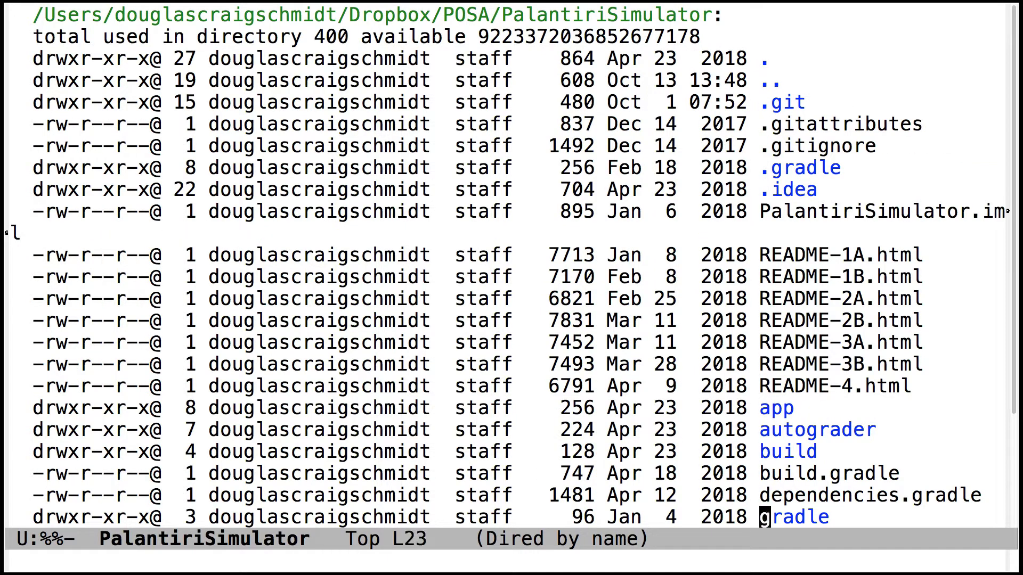
{"action": "scroll", "scroll_direction": "down", "scroll_amount": 3}
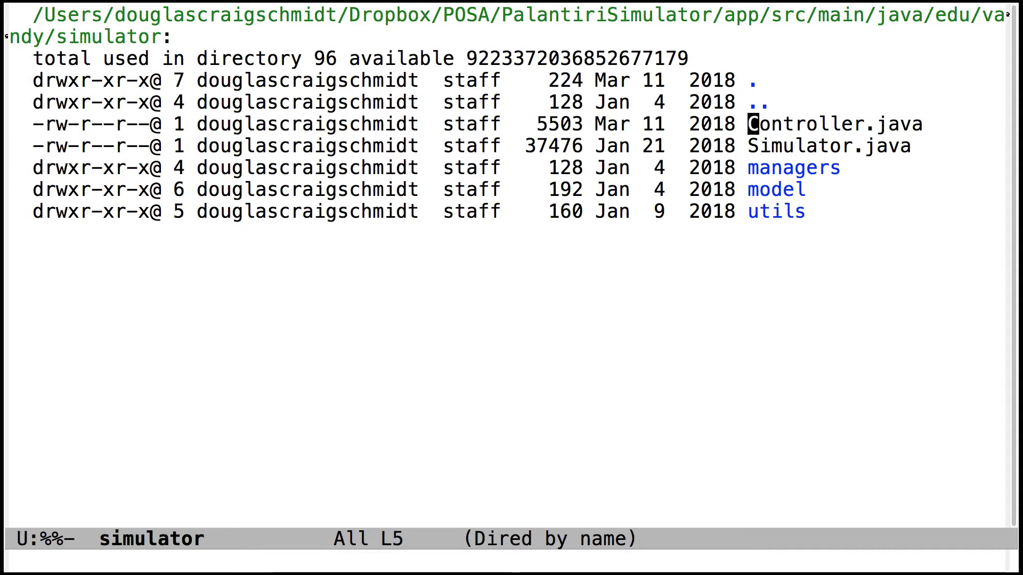
{"action": "left_click", "coordinate": [792, 168]}
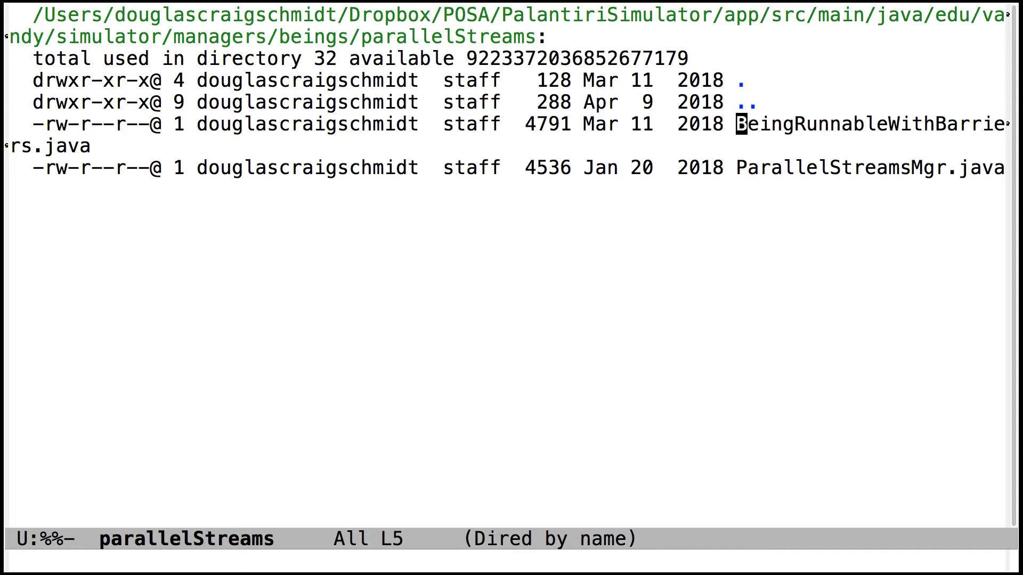
Visit BeingRunnableWithBarriers.java and ParallelStreamsMgr.java, scrolling down to runBeingsAsync
{"action": "key", "text": "Return"}
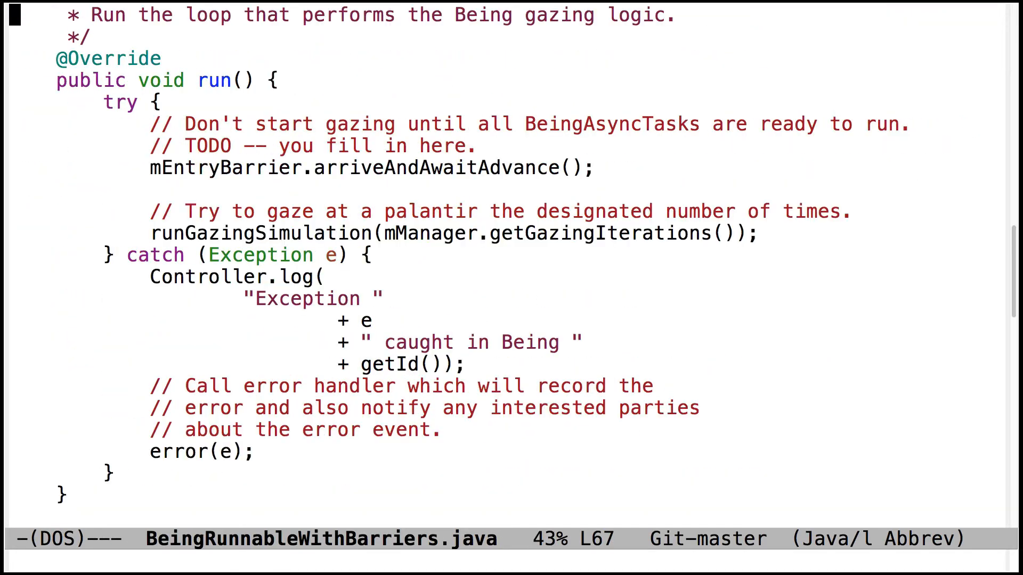
{"action": "scroll", "scroll_direction": "down", "scroll_amount": 3}
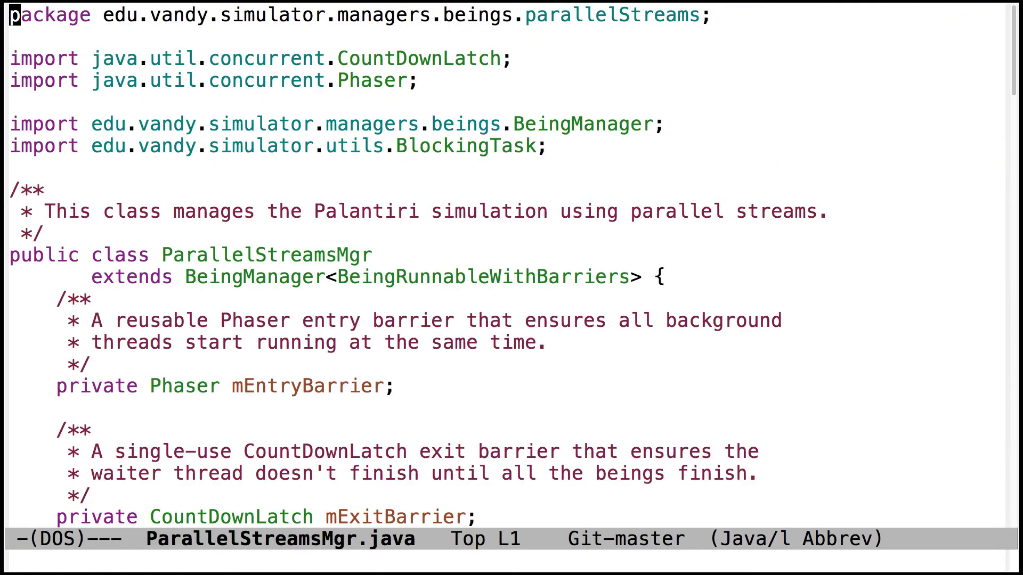
{"action": "scroll", "scroll_direction": "down", "scroll_amount": 3}
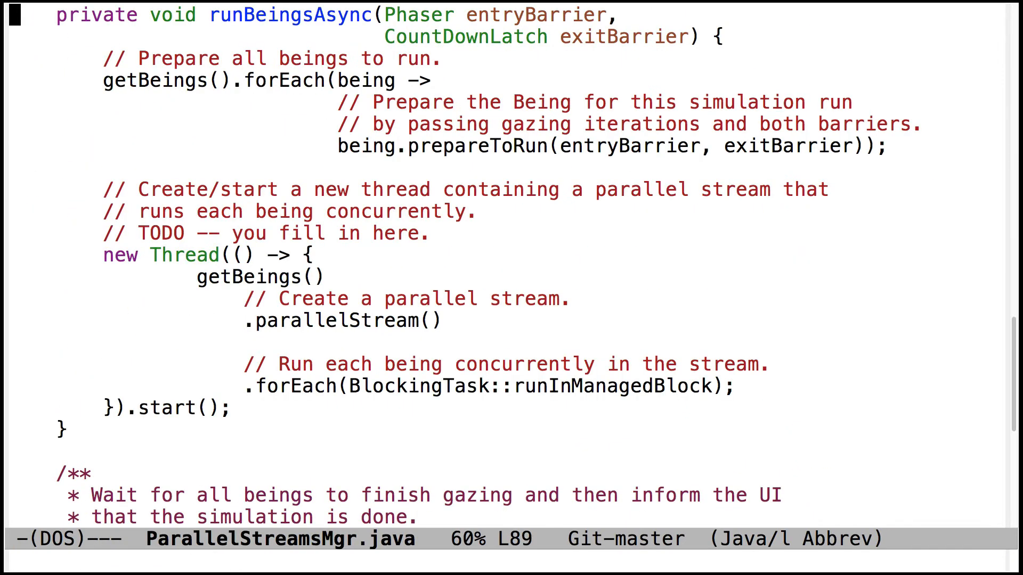
{"action": "key", "text": "down"}
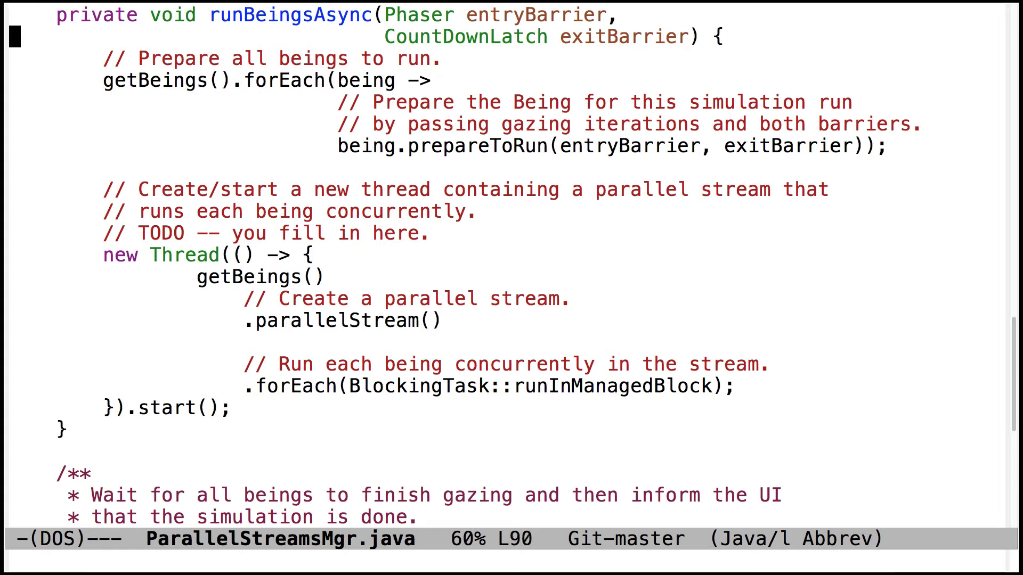
{"action": "key", "text": "down"}
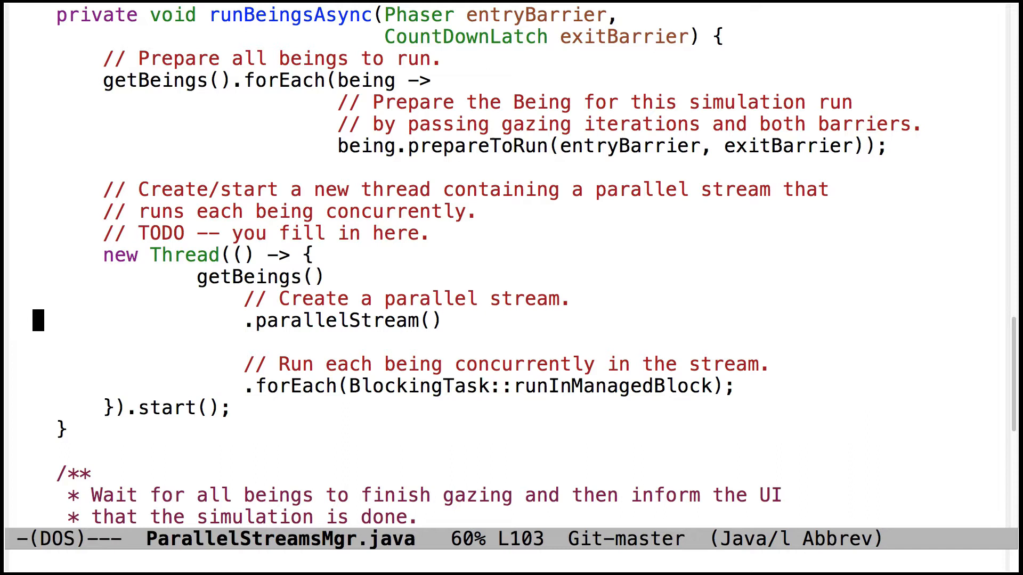
{"action": "key", "text": "up"}
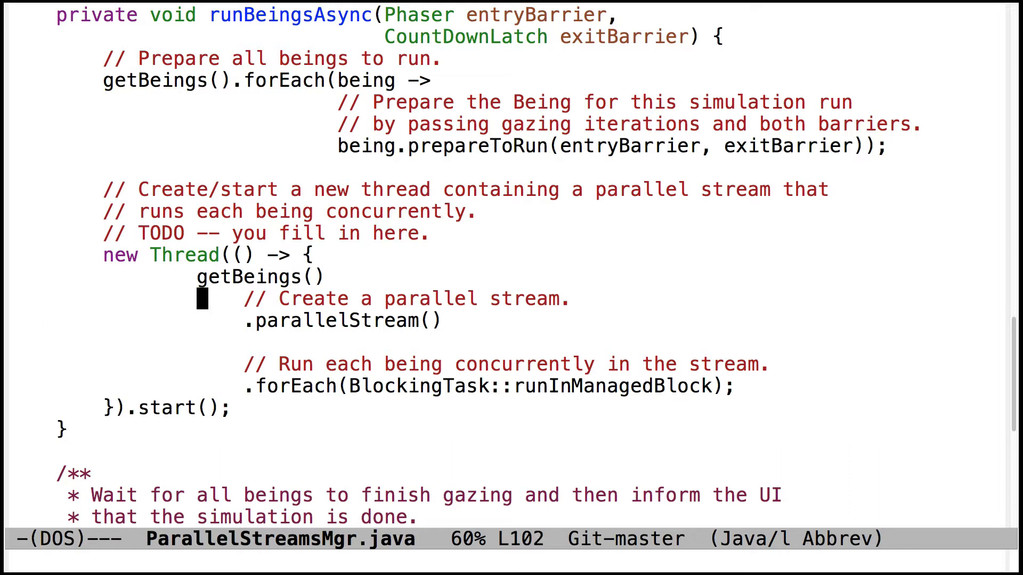
{"action": "key", "text": "ctrl+k"}
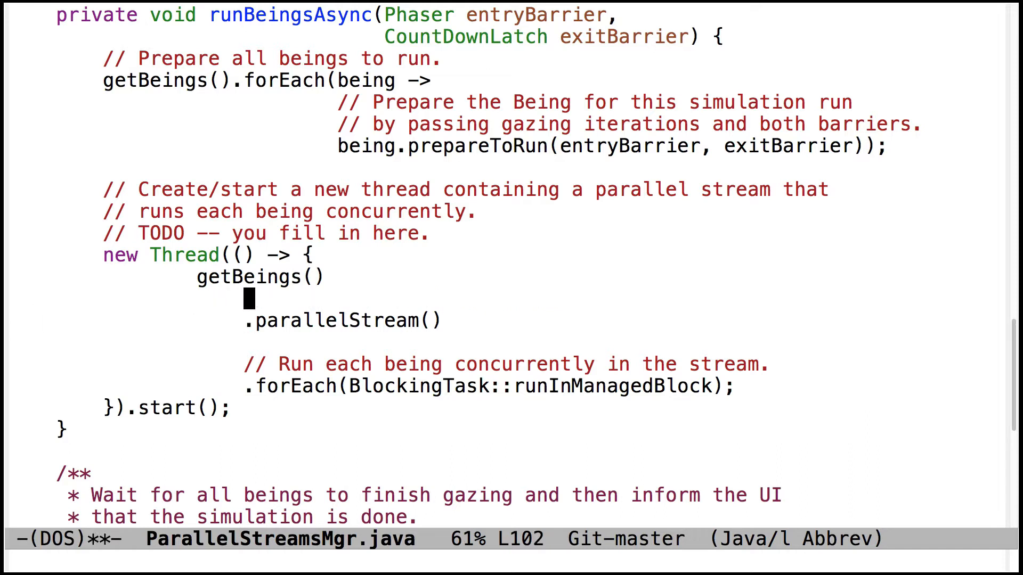
{"action": "type", "text": "// Create a parallel stream."}
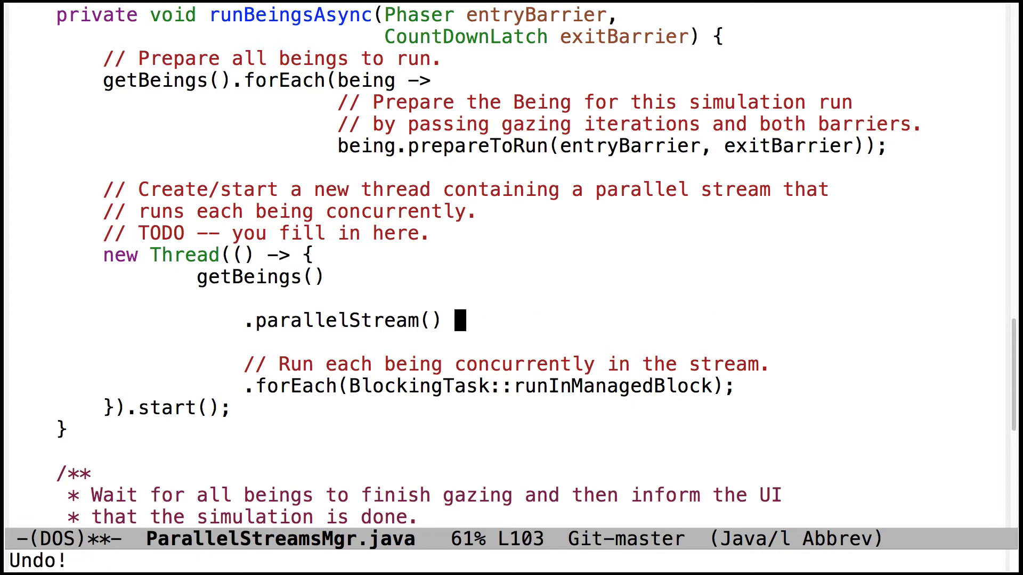
{"action": "type", "text": "// Create a parallel stream."}
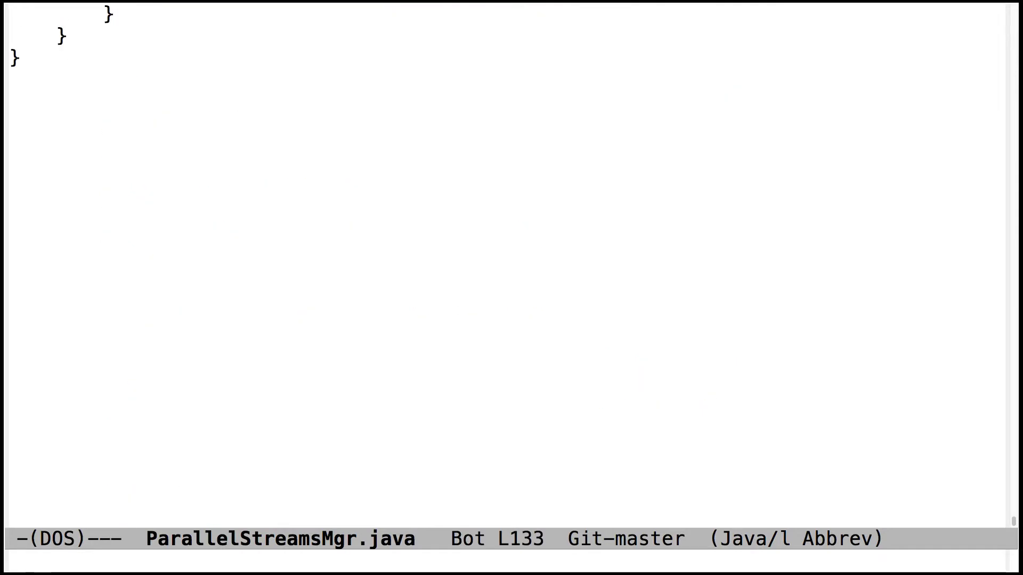
Delete the '// Create a parallel stream.' comment line above parallelStream() in runBeingsAsync
{"action": "scroll", "scroll_direction": "up", "scroll_amount": 3}
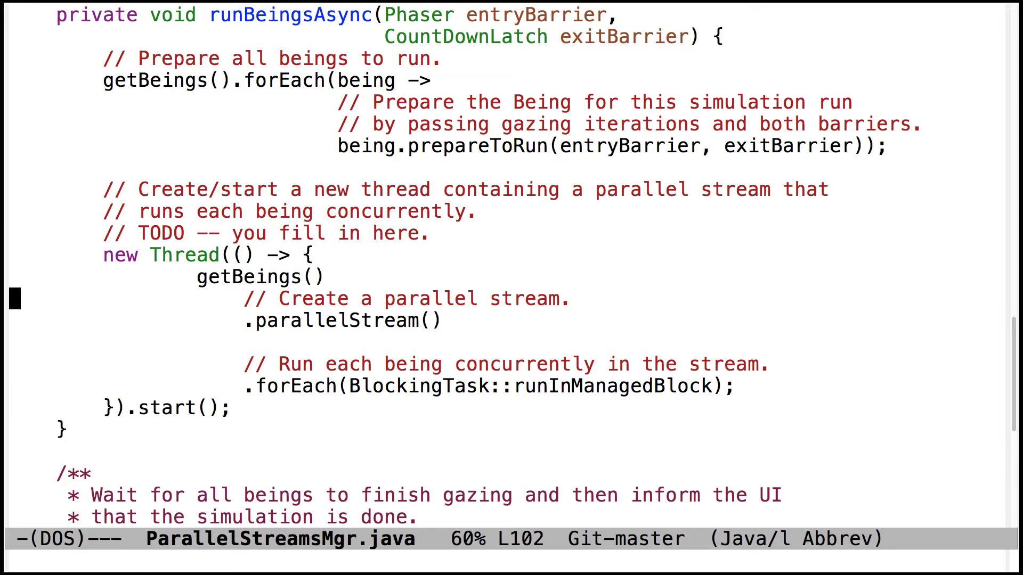
{"action": "key", "text": "down"}
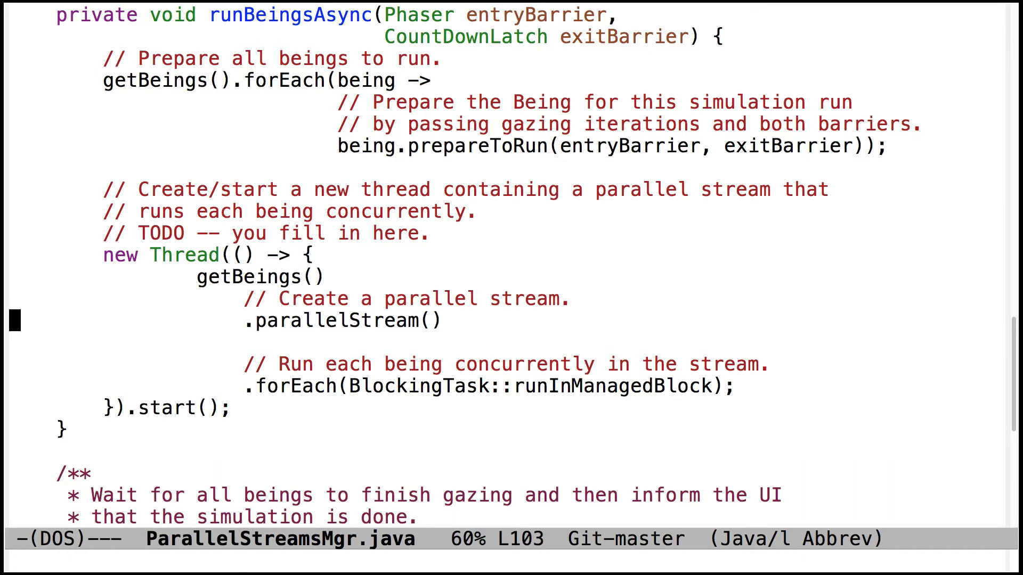
{"action": "key", "text": "down"}
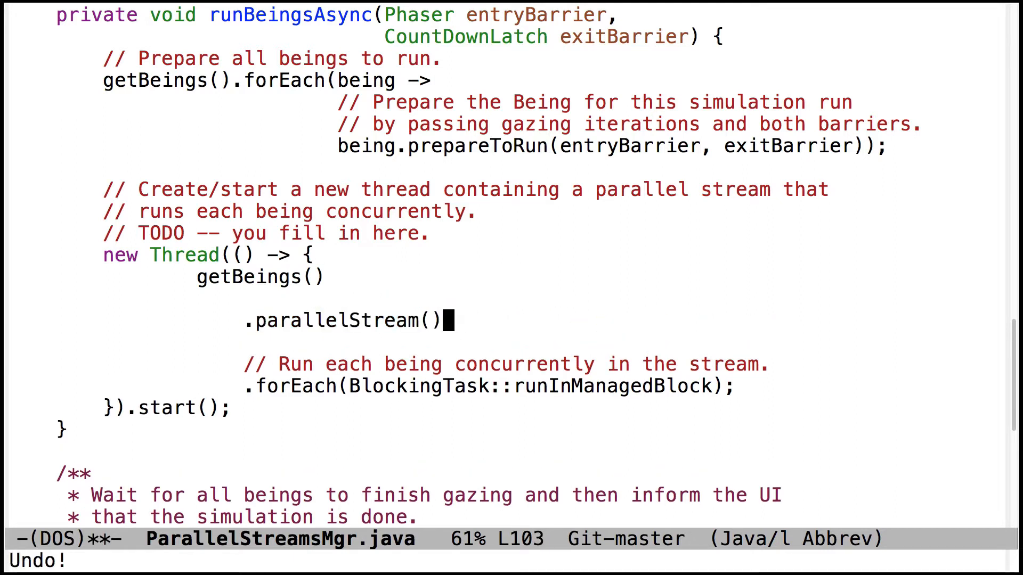
{"action": "type", "text": "// Create a parallel stream."}
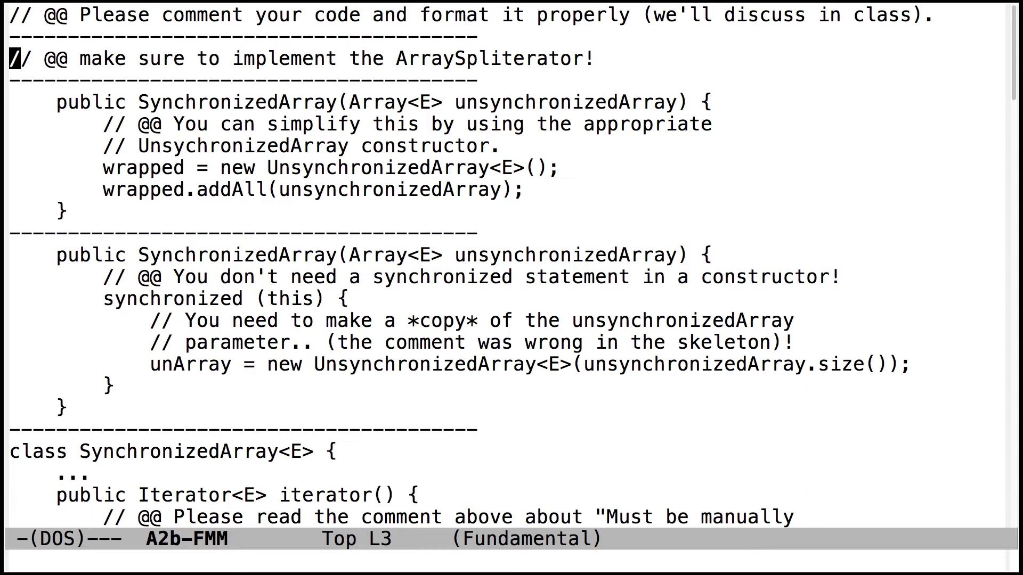
Read the A2b-FMM note suggesting a simpler SynchronizedArray constructor, stepping through its lines
{"action": "key", "text": "down"}
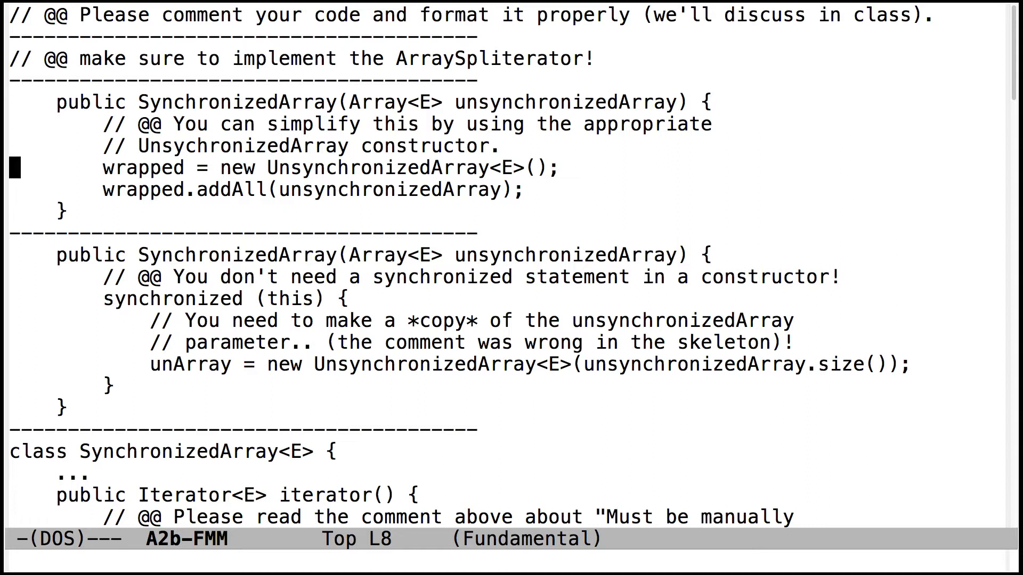
{"action": "key", "text": "Up"}
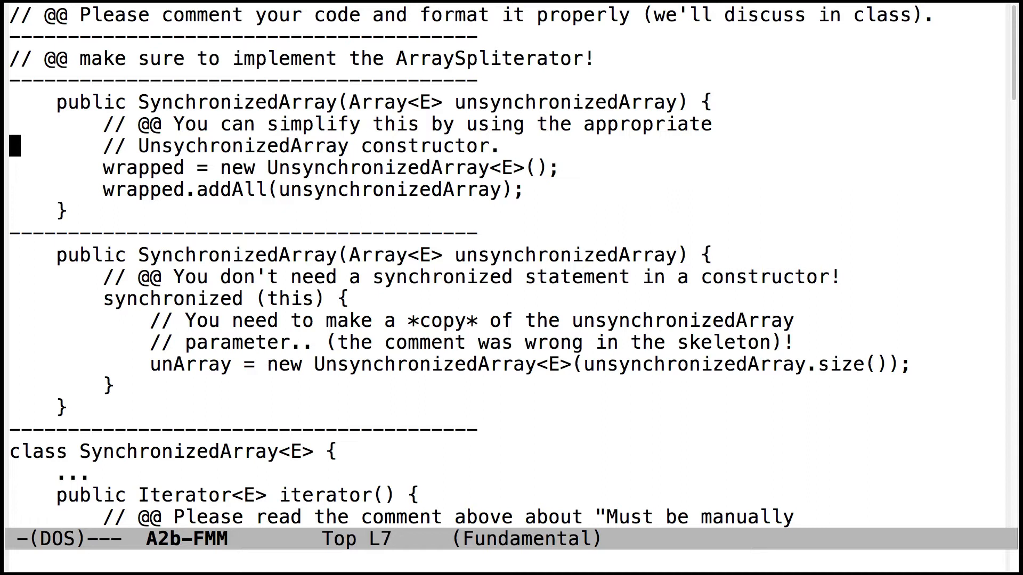
{"action": "key", "text": "down"}
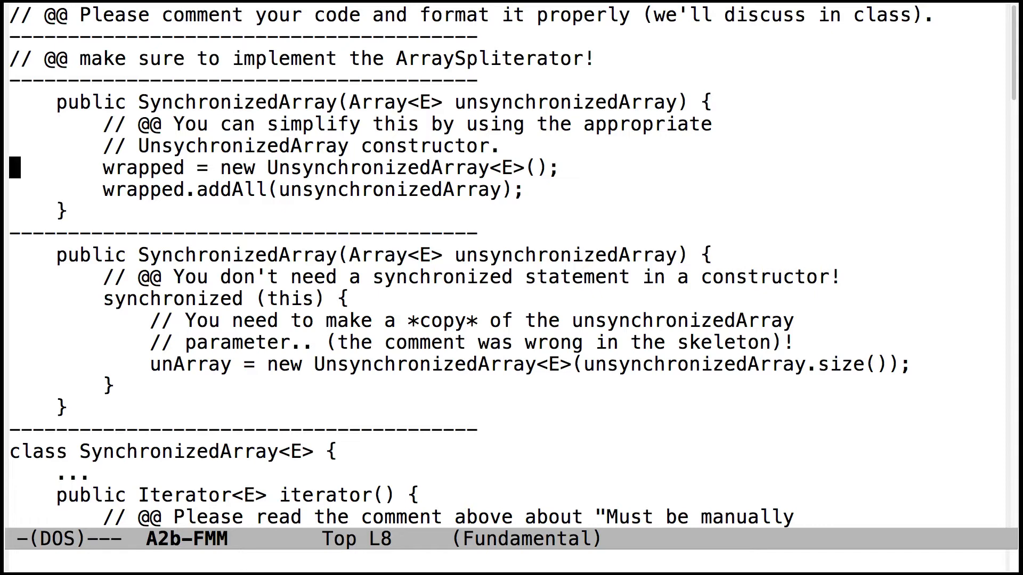
Scroll to the '@@ You don't need a synchronized statement' note on the second constructor
{"action": "scroll", "scroll_direction": "down", "scroll_amount": 3}
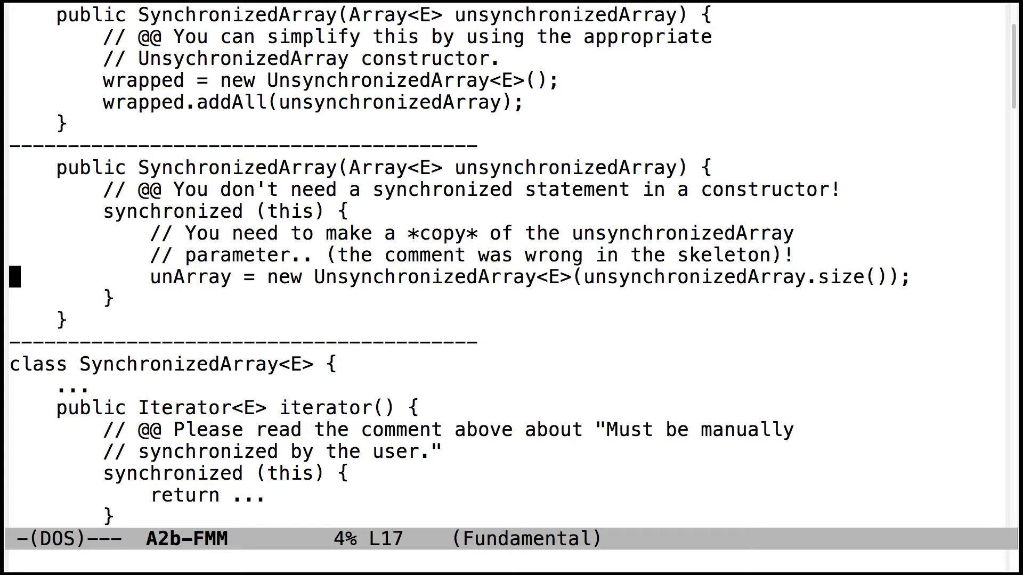
{"action": "key", "text": "Up"}
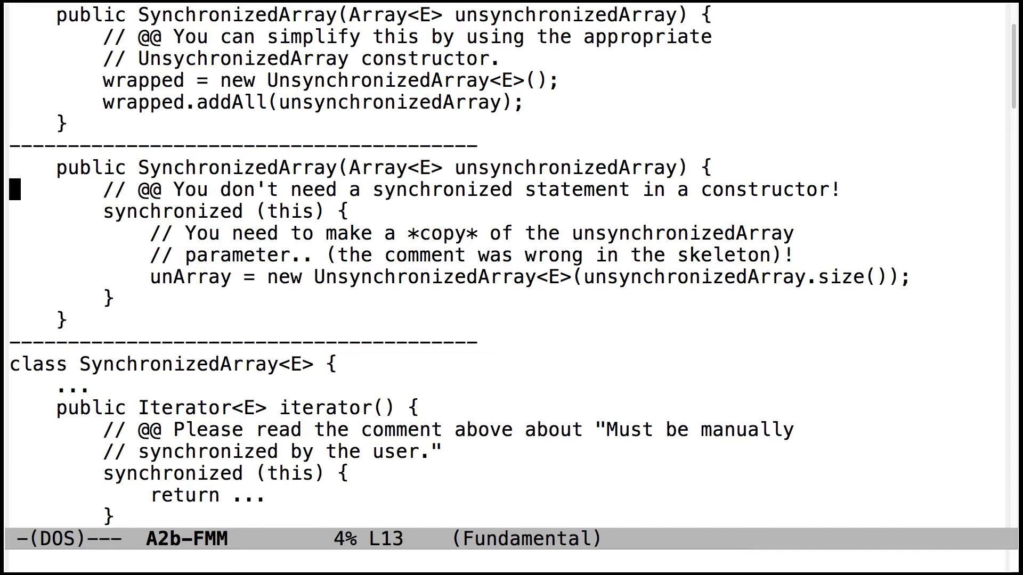
Scroll past the constructors to the iterator and isEmpty grading notes
{"action": "scroll", "scroll_direction": "down", "scroll_amount": 3}
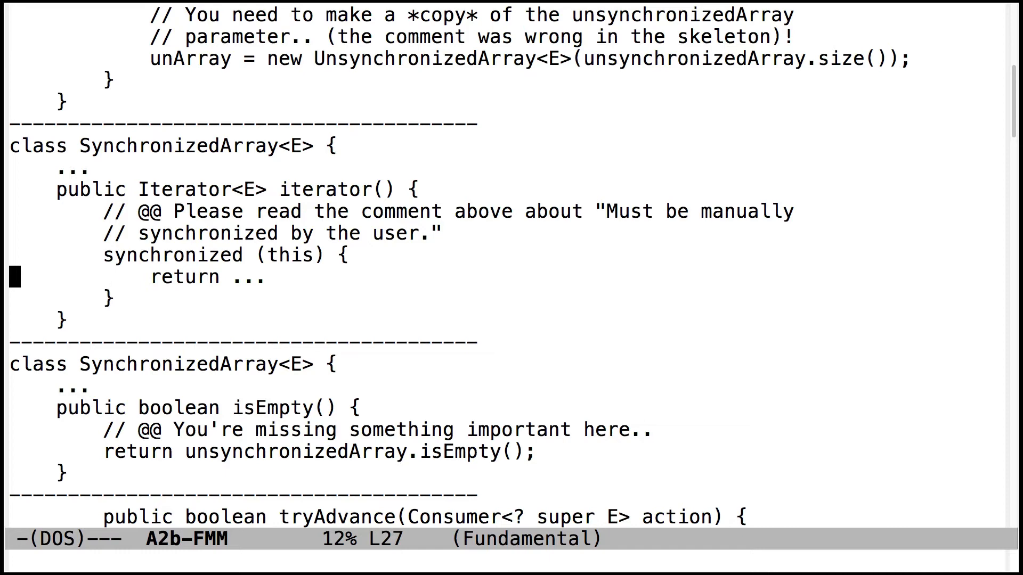
{"action": "key", "text": "down"}
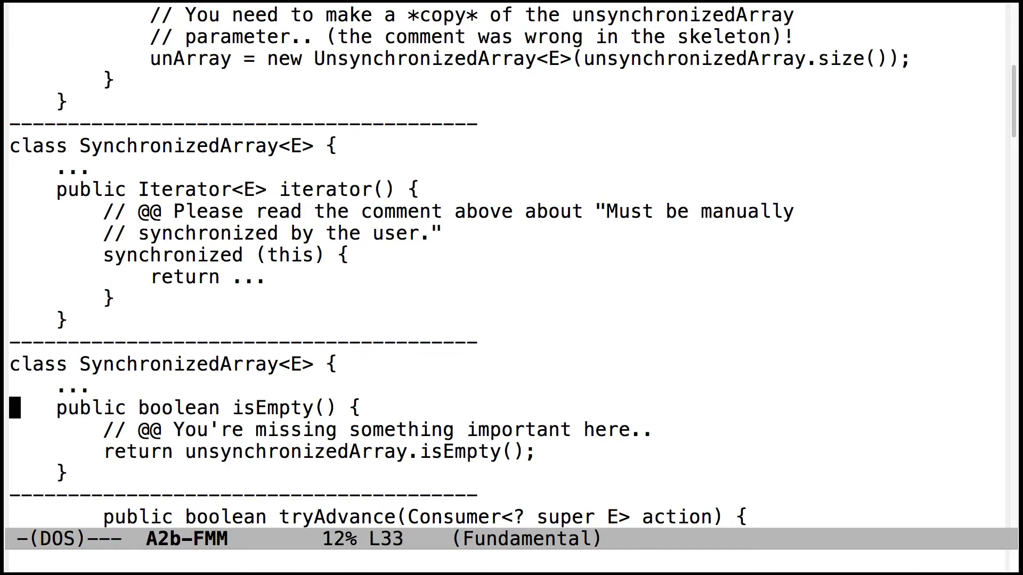
Reach the tryAdvance range-checking note and the supplier implementation comments below it
{"action": "scroll", "scroll_direction": "down", "scroll_amount": 3}
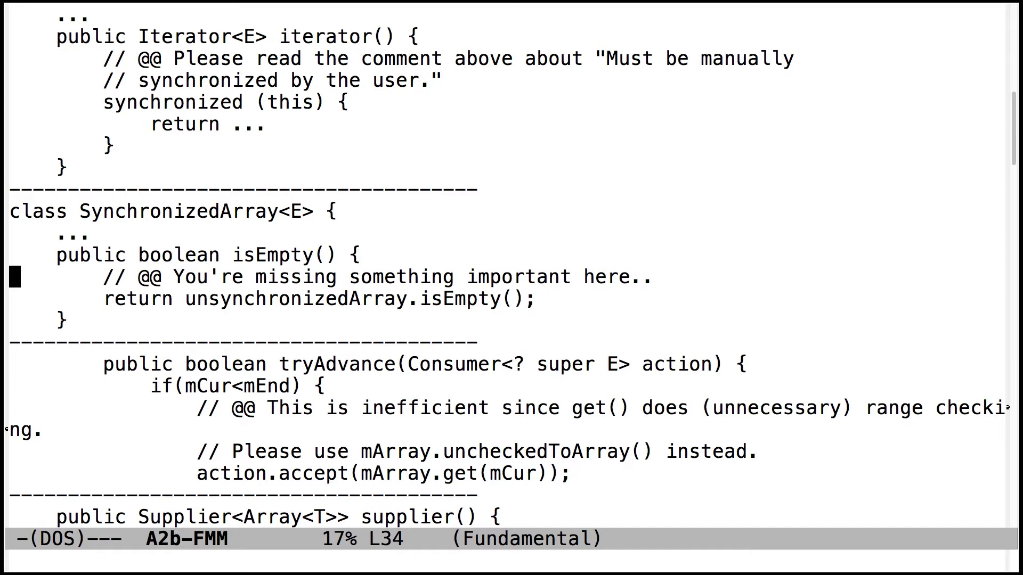
{"action": "key", "text": "down"}
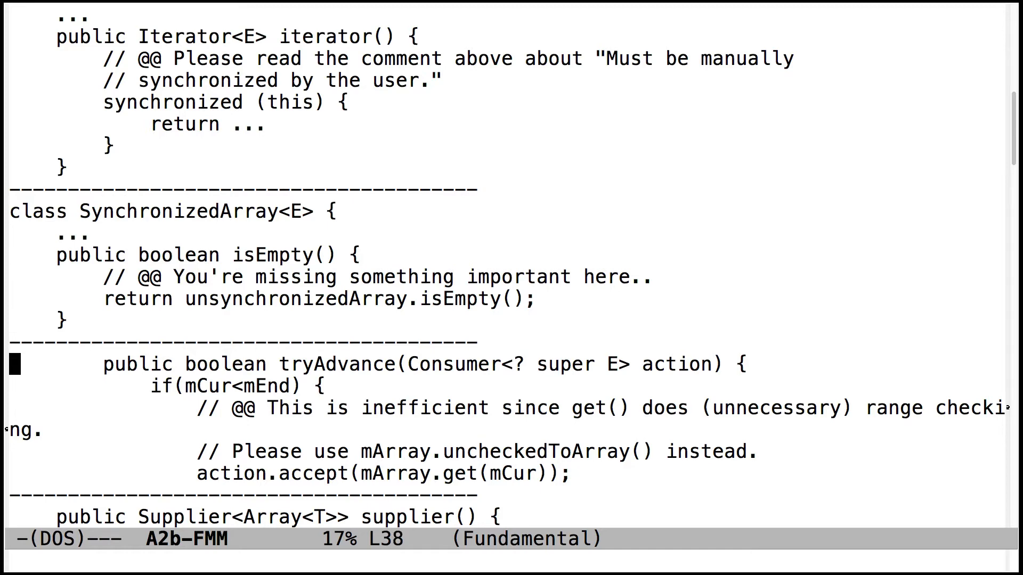
{"action": "scroll", "scroll_direction": "down", "scroll_amount": 3}
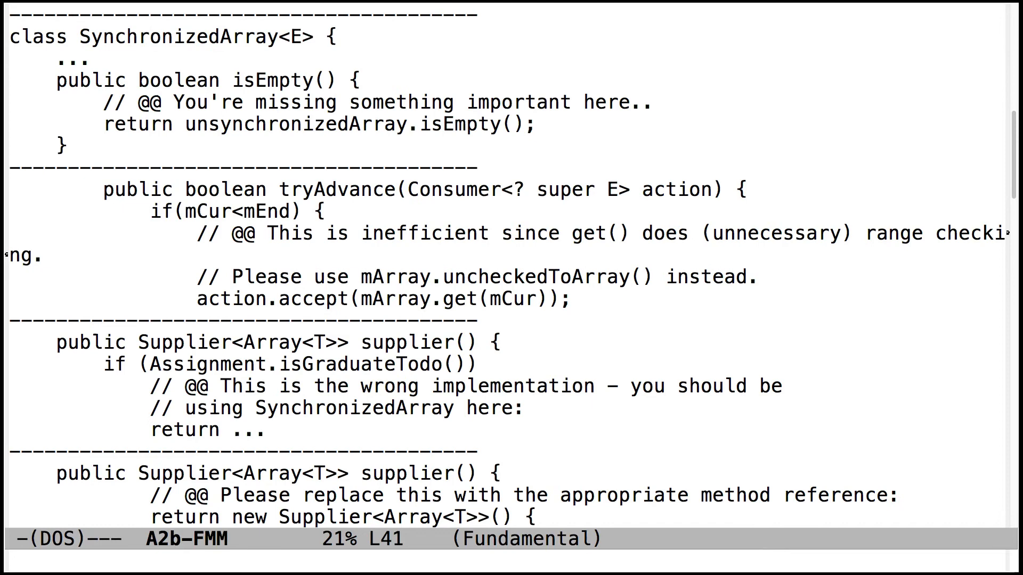
Step through the first supplier() feedback to the method-reference note and accumulator comment
{"action": "key", "text": "Down"}
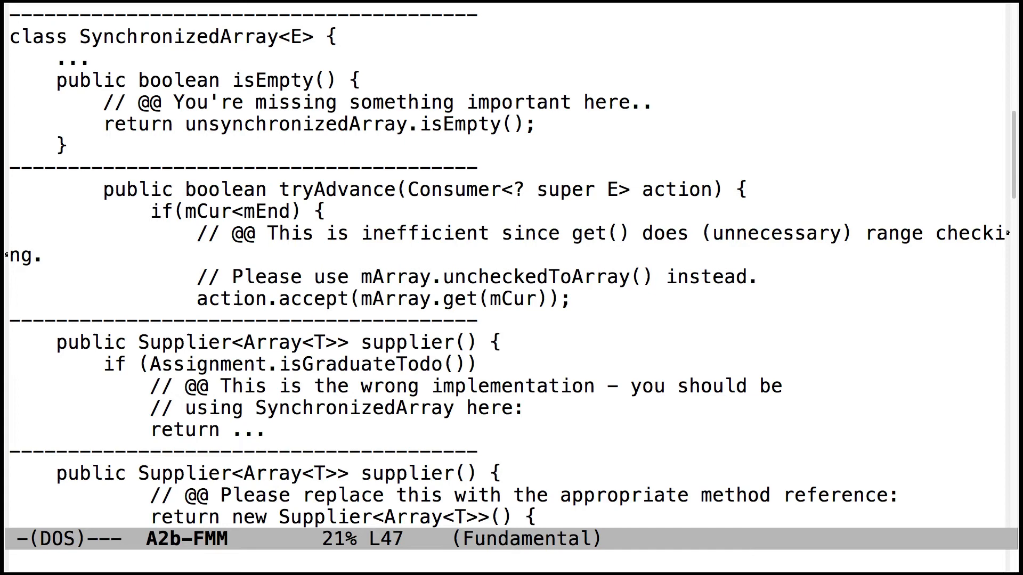
{"action": "scroll", "scroll_direction": "down", "scroll_amount": 3}
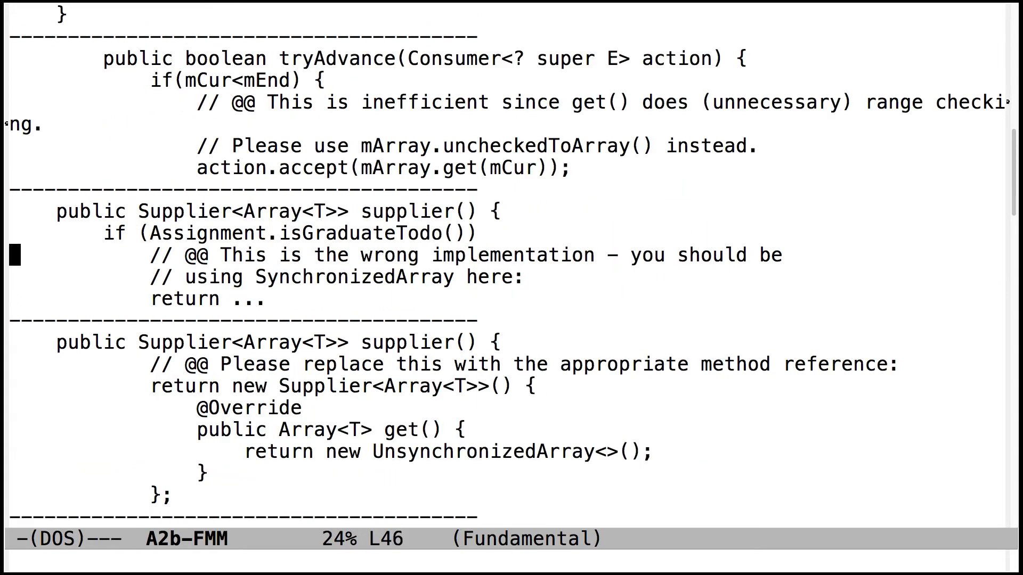
{"action": "key", "text": "down"}
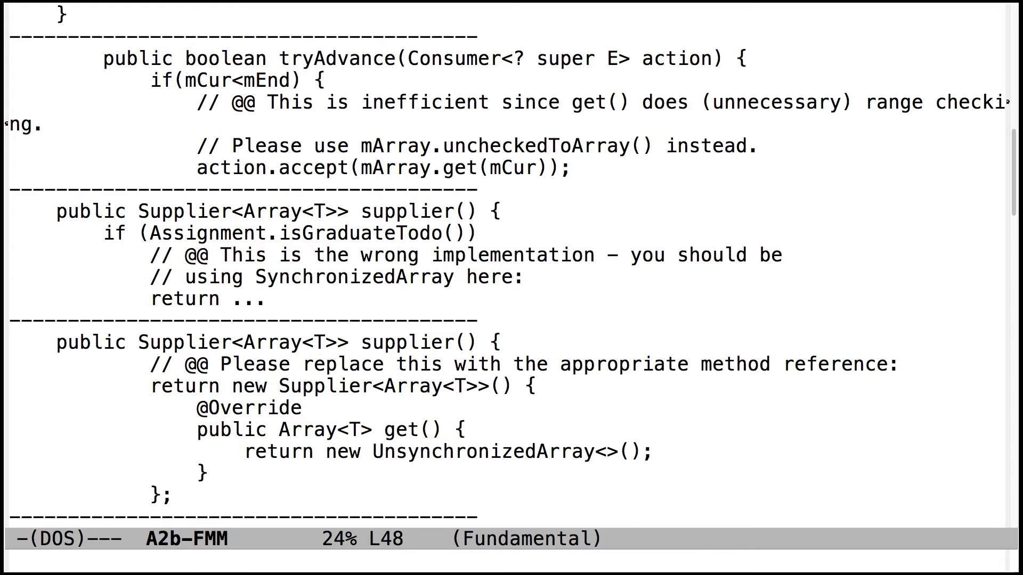
{"action": "key", "text": "Down"}
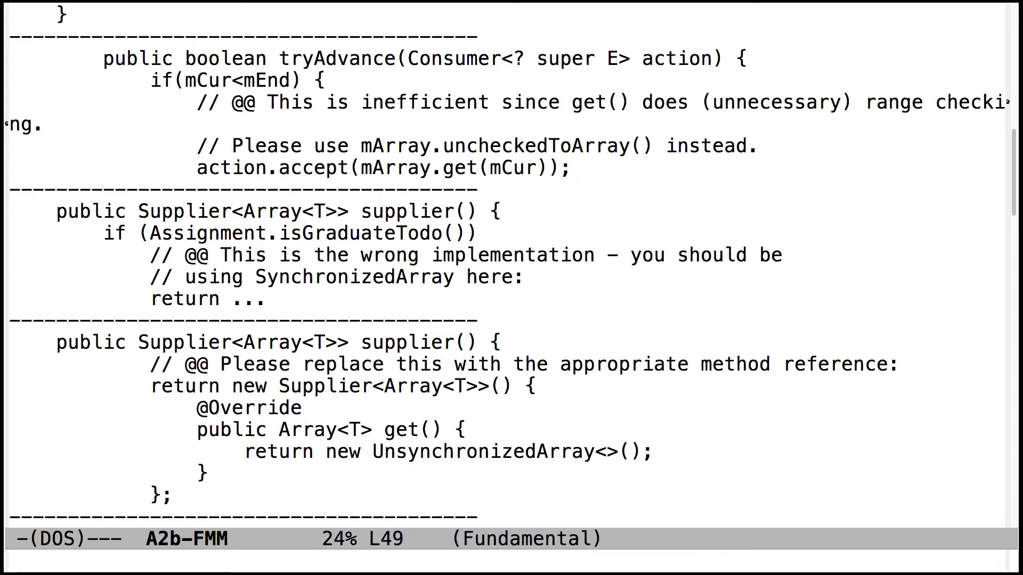
{"action": "key", "text": "Down"}
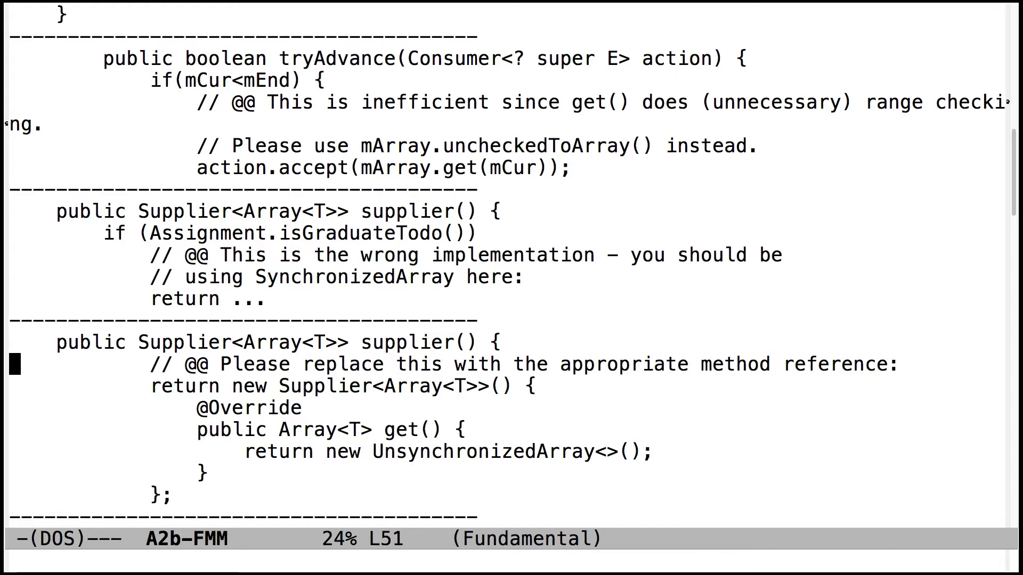
{"action": "scroll", "scroll_direction": "down", "scroll_amount": 3}
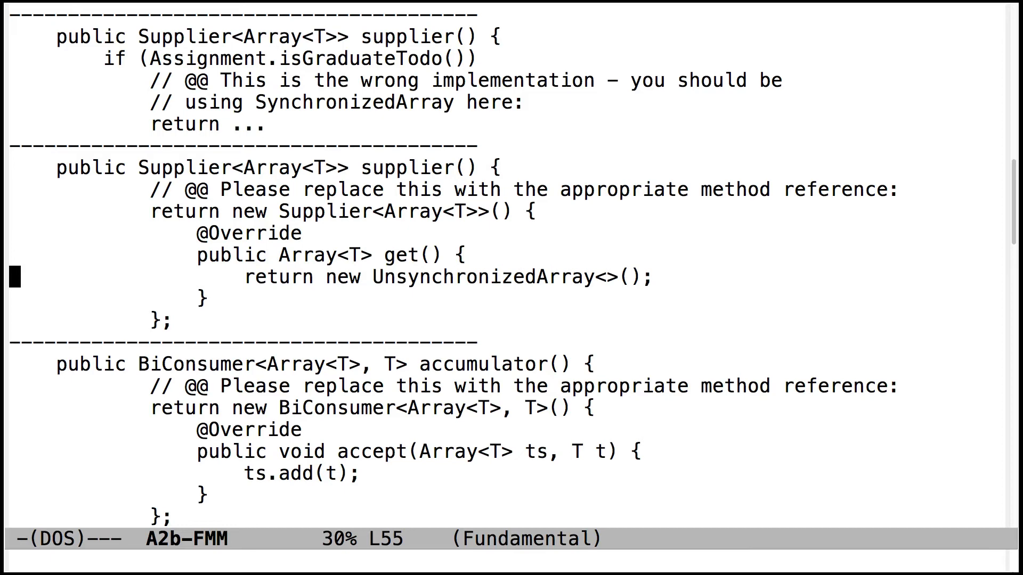
Scroll past accumulator() to the combiner verbose-lambda note and characteristics EnumSet.of() comment
{"action": "key", "text": "down"}
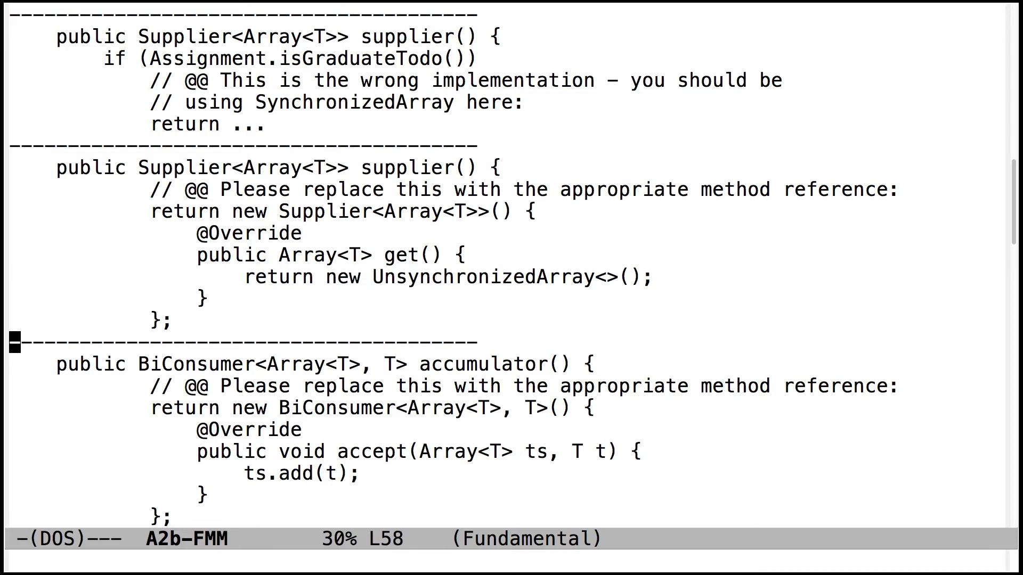
{"action": "scroll", "scroll_direction": "down", "scroll_amount": 3}
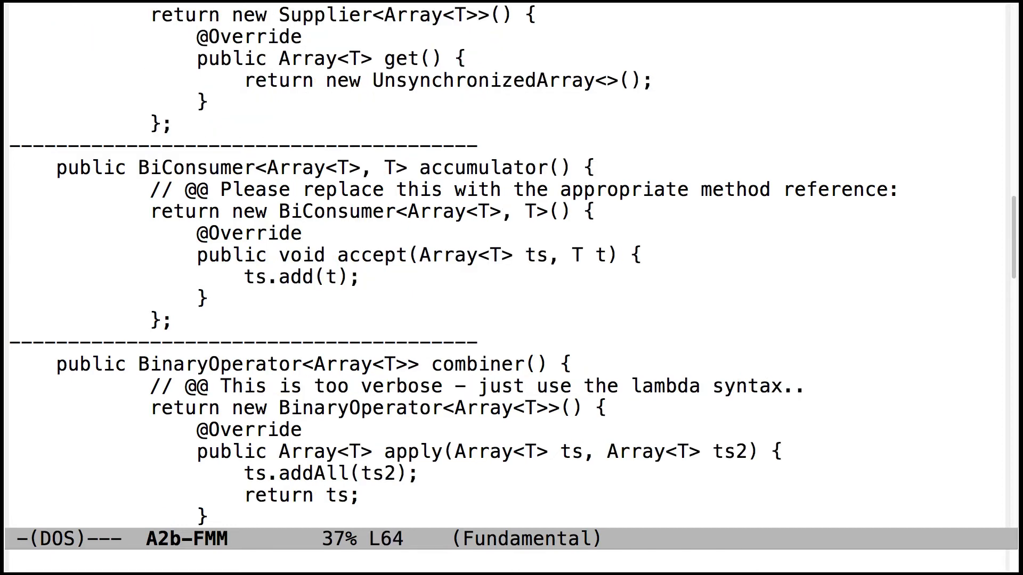
{"action": "key", "text": "down"}
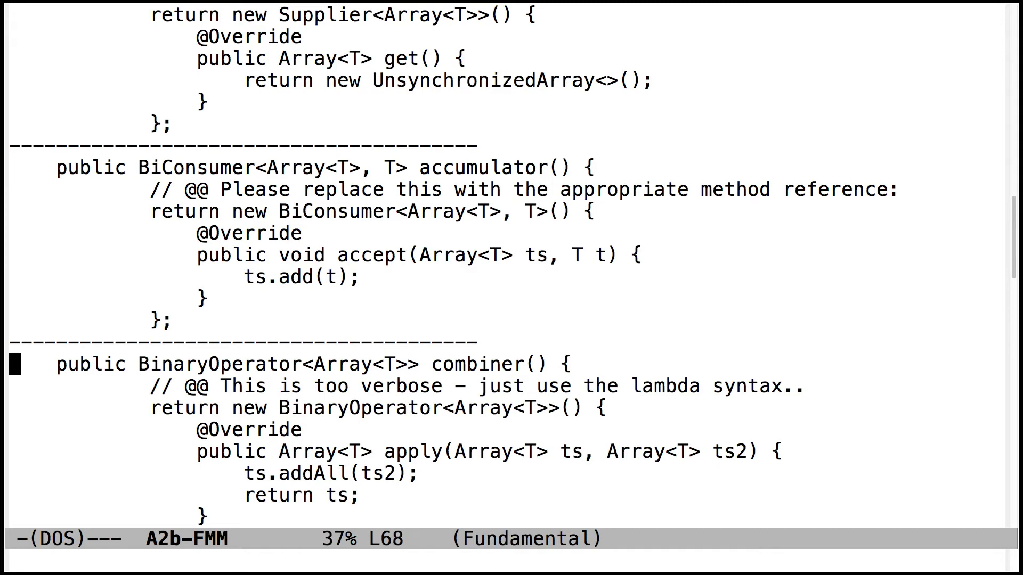
{"action": "scroll", "scroll_direction": "down", "scroll_amount": 3}
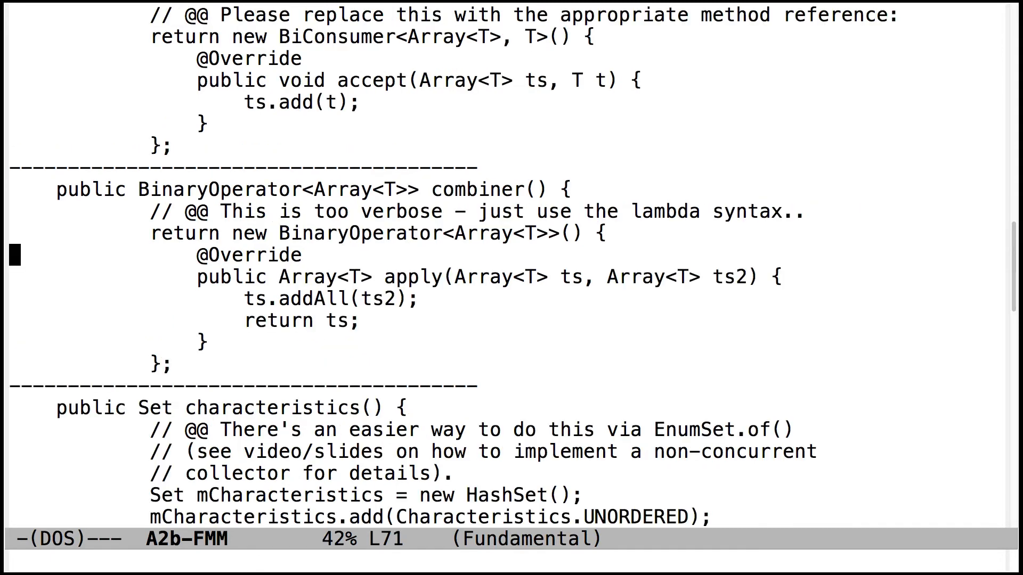
{"action": "key", "text": "up"}
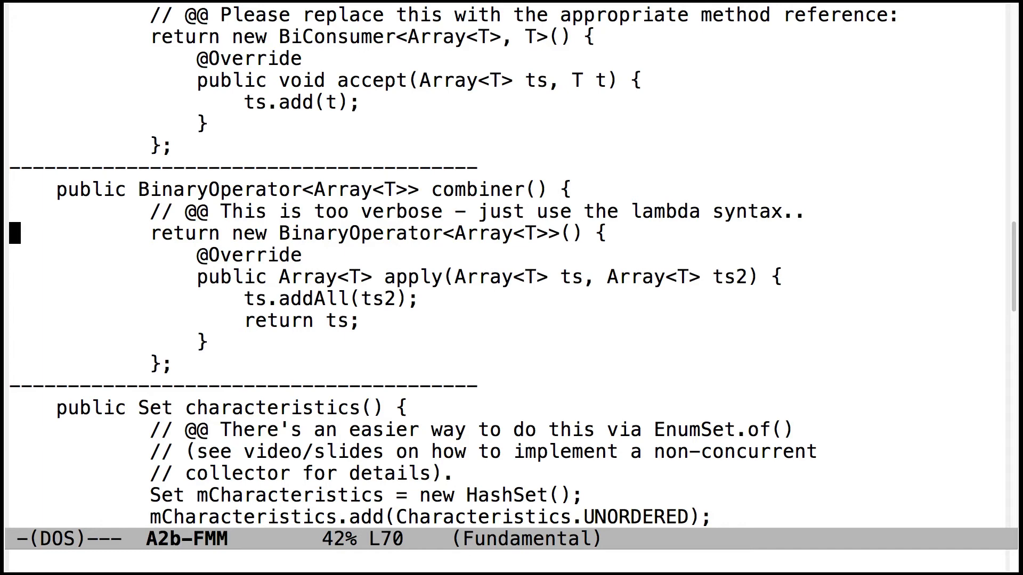
{"action": "key", "text": "down"}
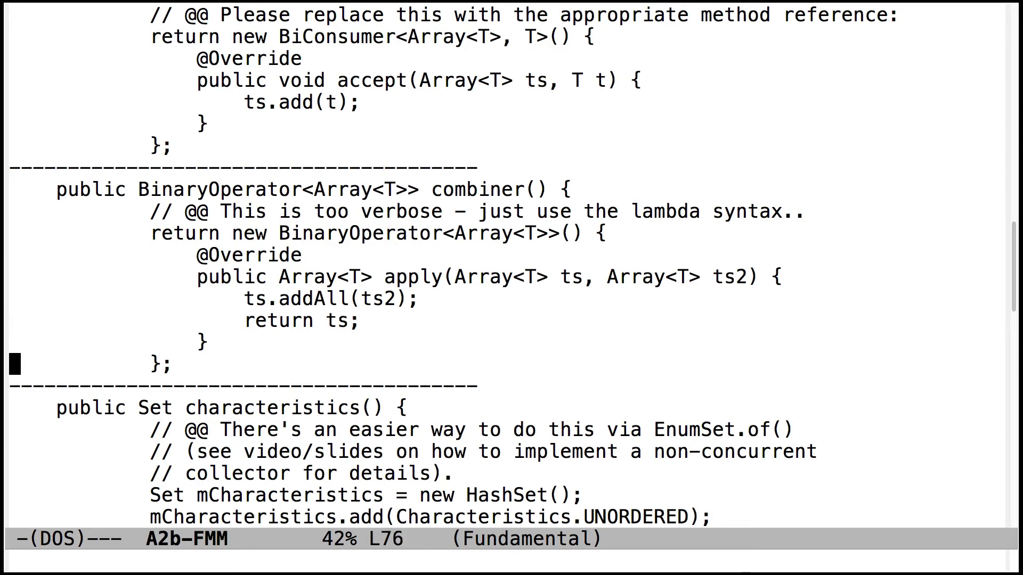
{"action": "scroll", "scroll_direction": "down", "scroll_amount": 3}
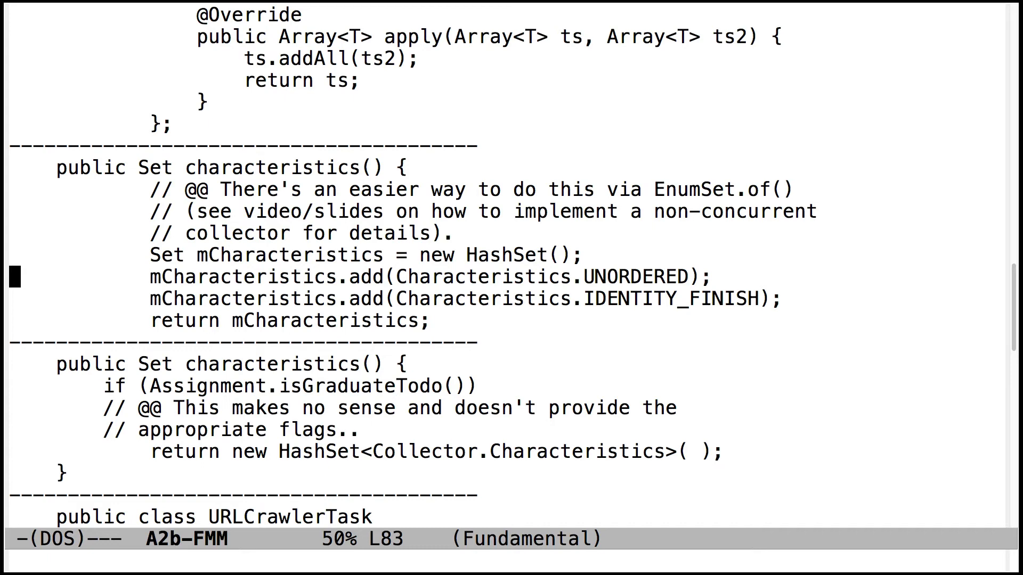
Read the second characteristics() comment and the URLCrawlerTask compute() note about unjoined results
{"action": "key", "text": "down"}
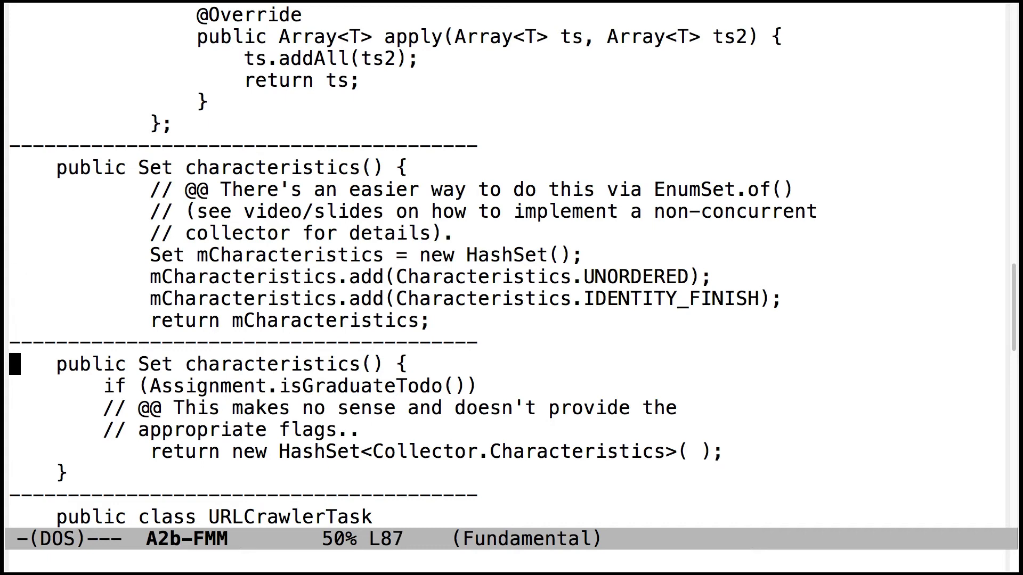
{"action": "scroll", "scroll_direction": "down", "scroll_amount": 3}
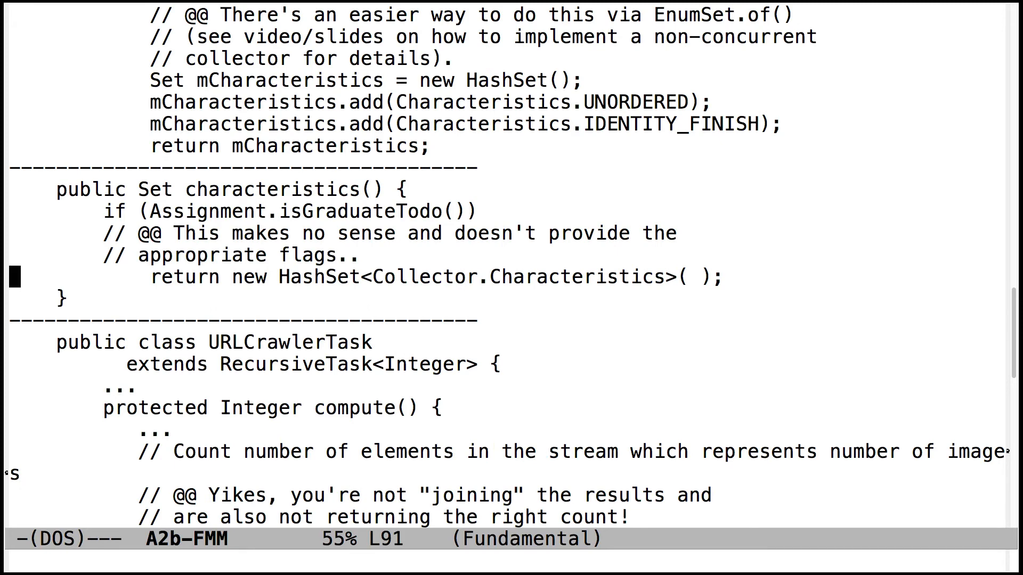
{"action": "scroll", "scroll_direction": "down", "scroll_amount": 3}
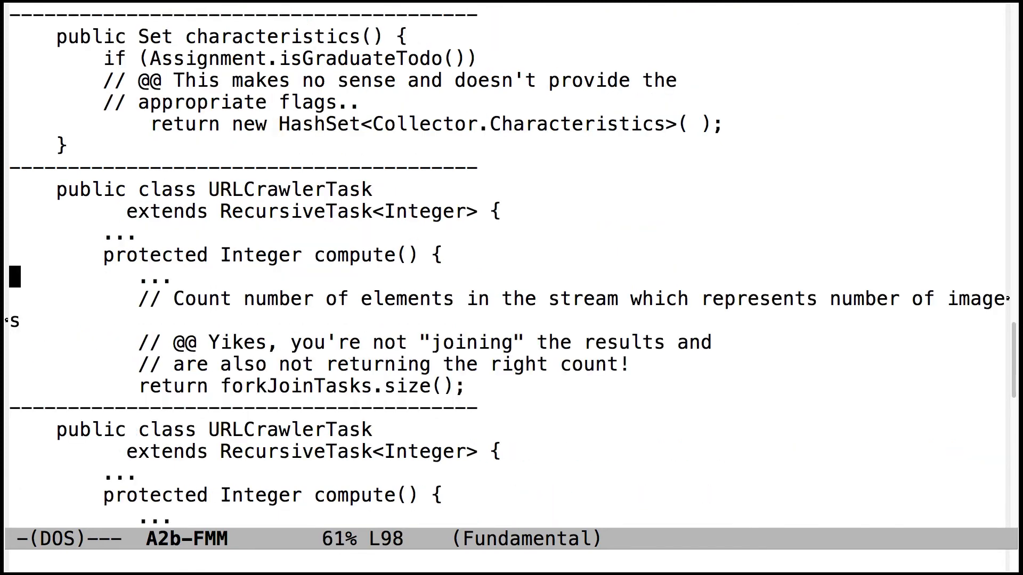
{"action": "key", "text": "down"}
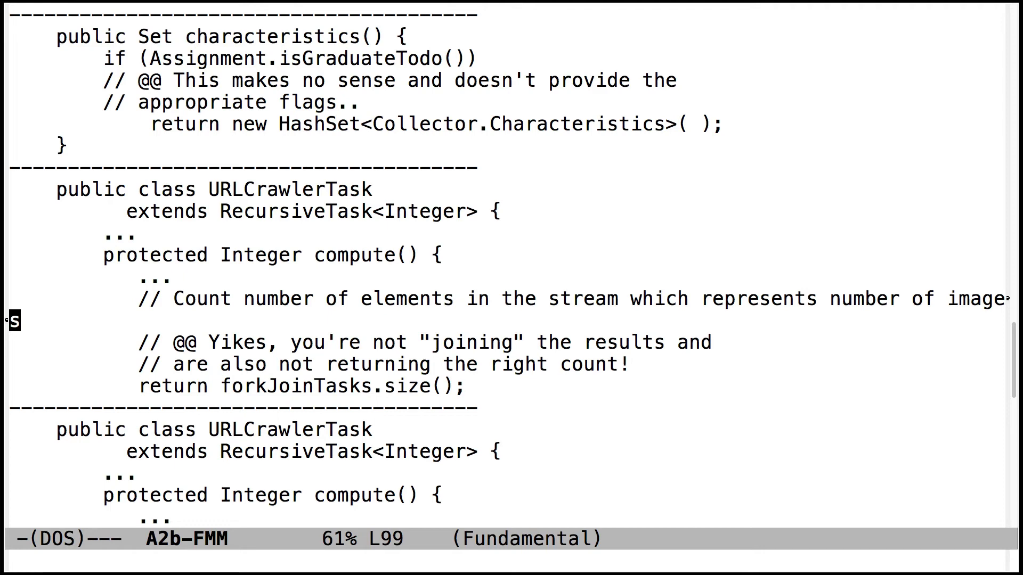
Scroll down to the second URLCrawlerTask compute() notes on method-reference join and .sum()
{"action": "key", "text": "down"}
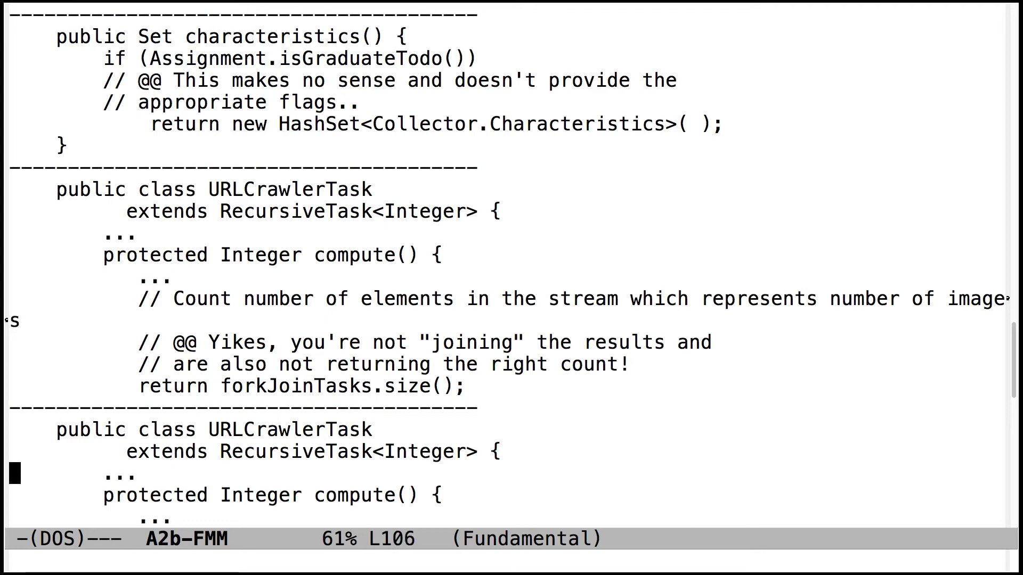
{"action": "scroll", "scroll_direction": "down", "scroll_amount": 3}
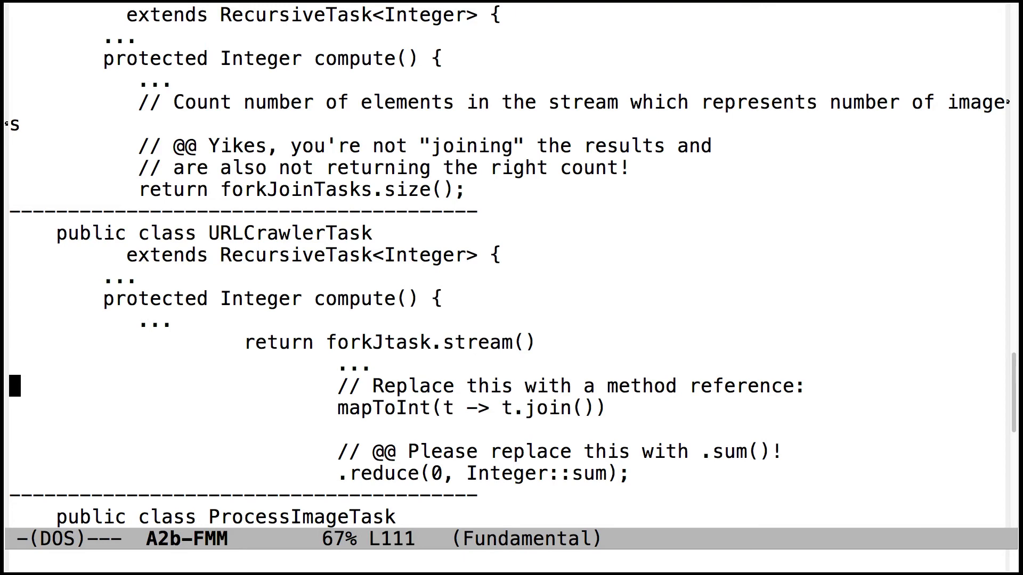
Scroll past the .sum() comment to the ProcessImageTask note on not joining results
{"action": "scroll", "scroll_direction": "down", "scroll_amount": 3}
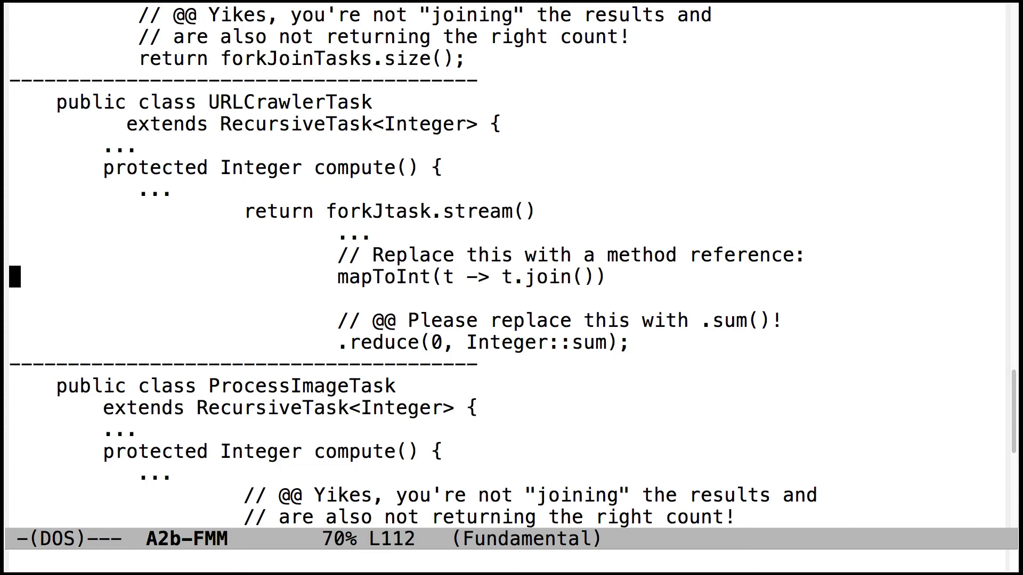
{"action": "key", "text": "Down"}
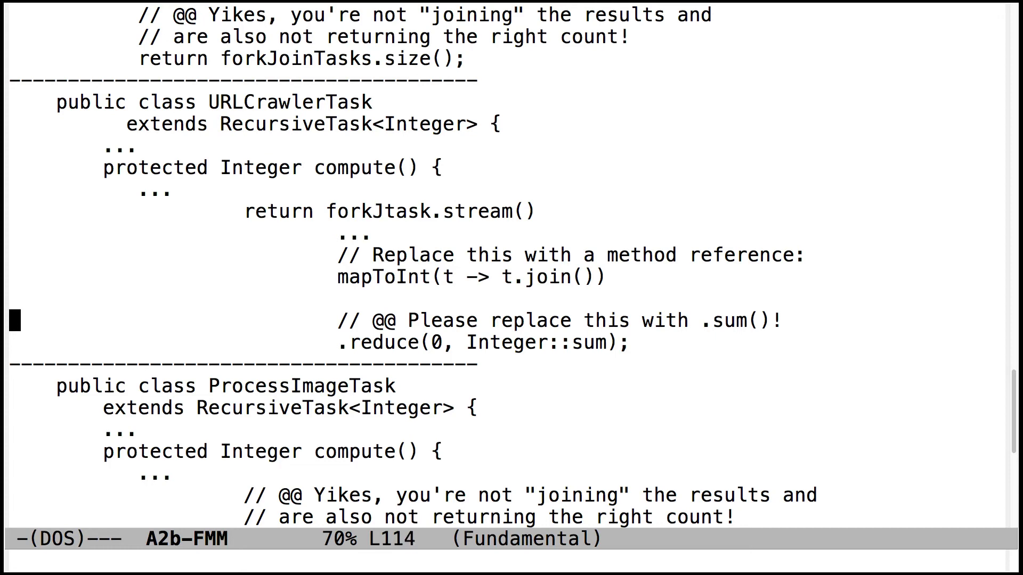
{"action": "scroll", "scroll_direction": "down", "scroll_amount": 3}
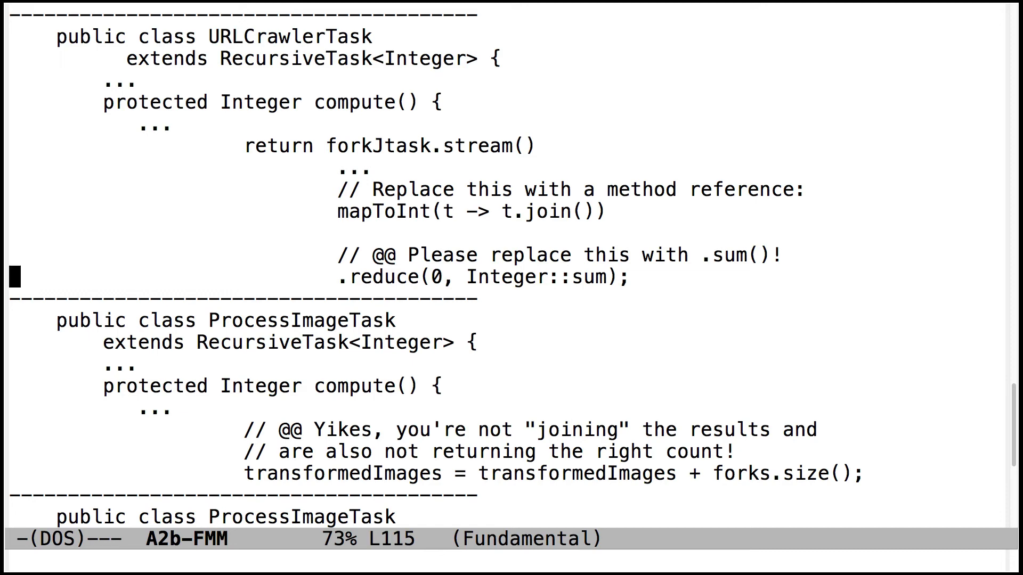
{"action": "key", "text": "down"}
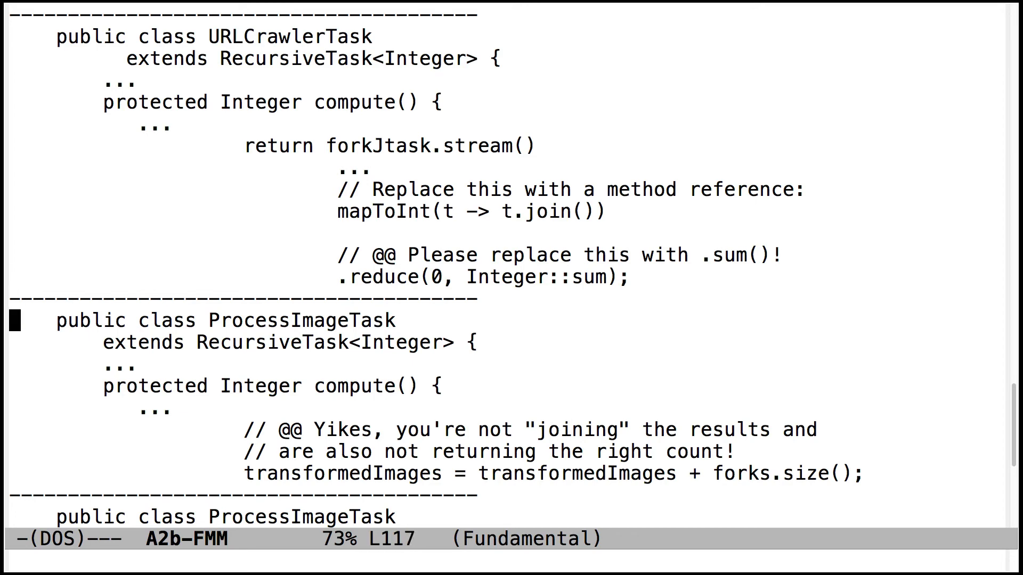
Scroll to the second ProcessImageTask note on unhandled nulls and the Objects::nonNull filter
{"action": "scroll", "scroll_direction": "down", "scroll_amount": 3}
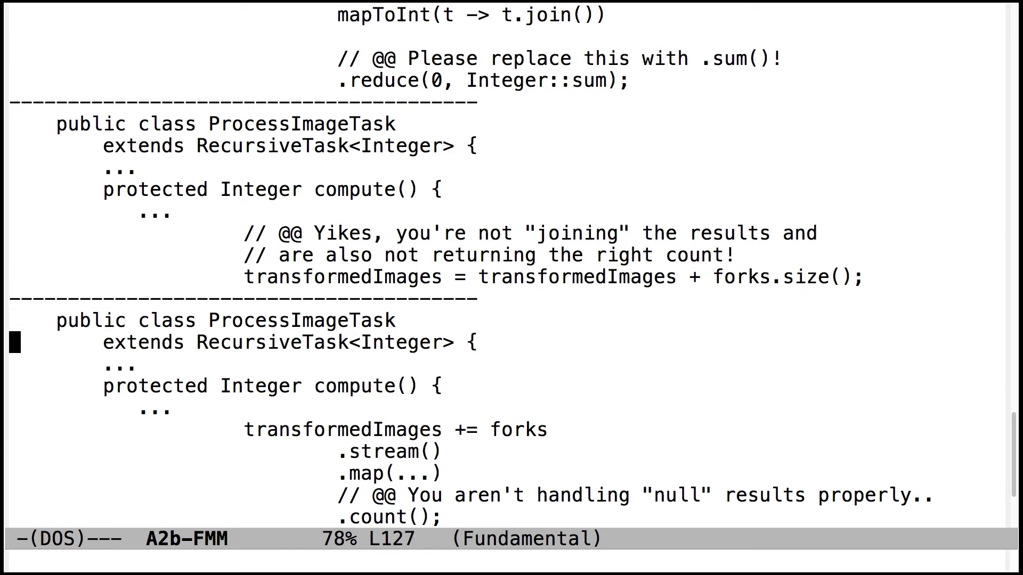
{"action": "scroll", "scroll_direction": "down", "scroll_amount": 3}
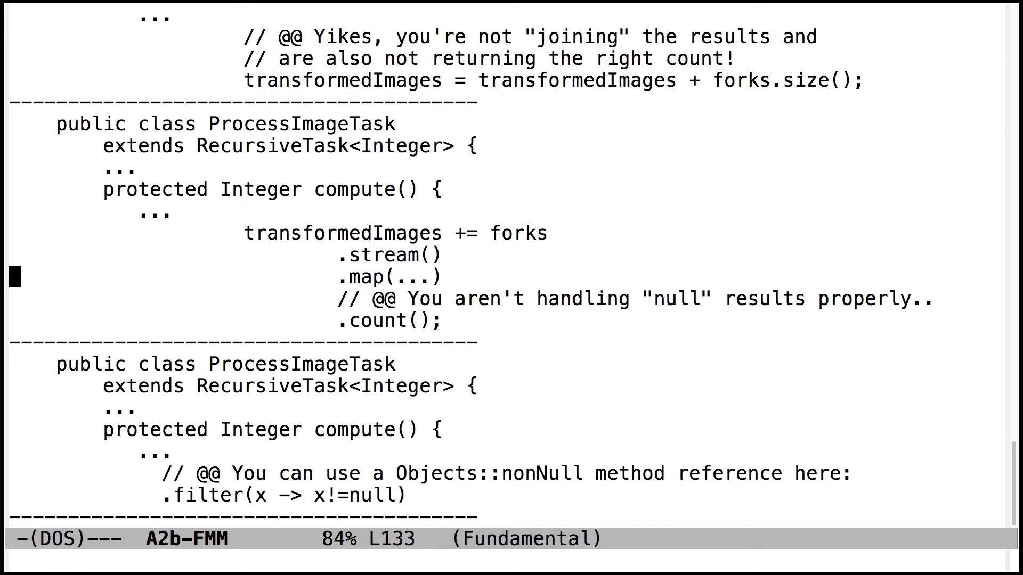
Scroll to the last line of the feedback, ending on the Objects::nonNull note
{"action": "key", "text": "down"}
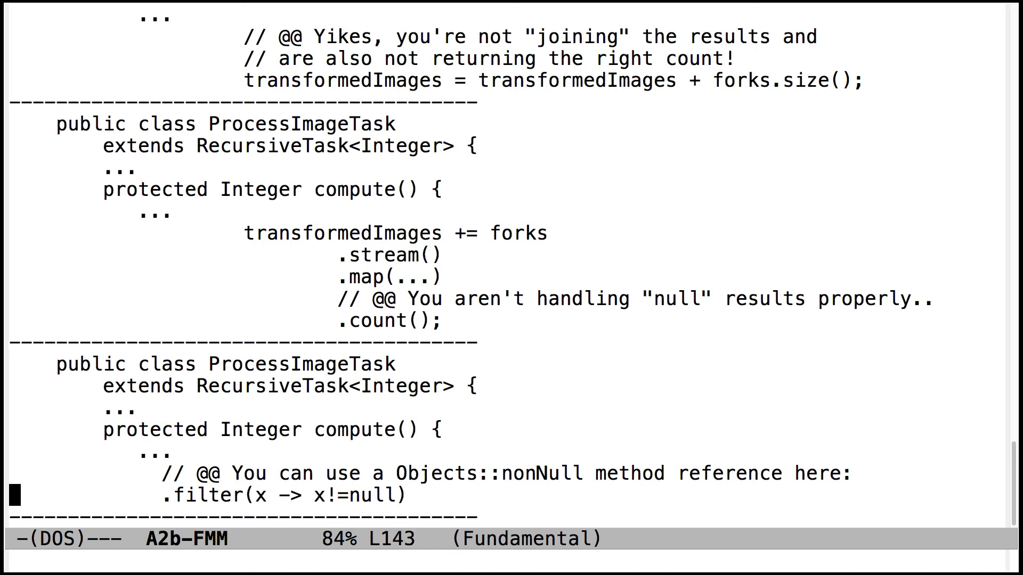
{"action": "scroll", "scroll_direction": "down", "scroll_amount": 3}
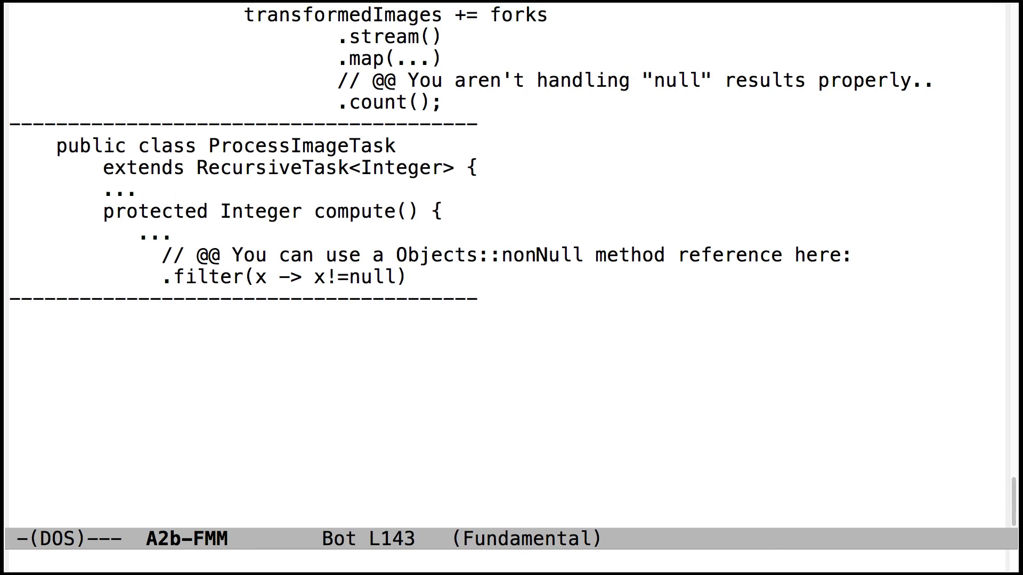